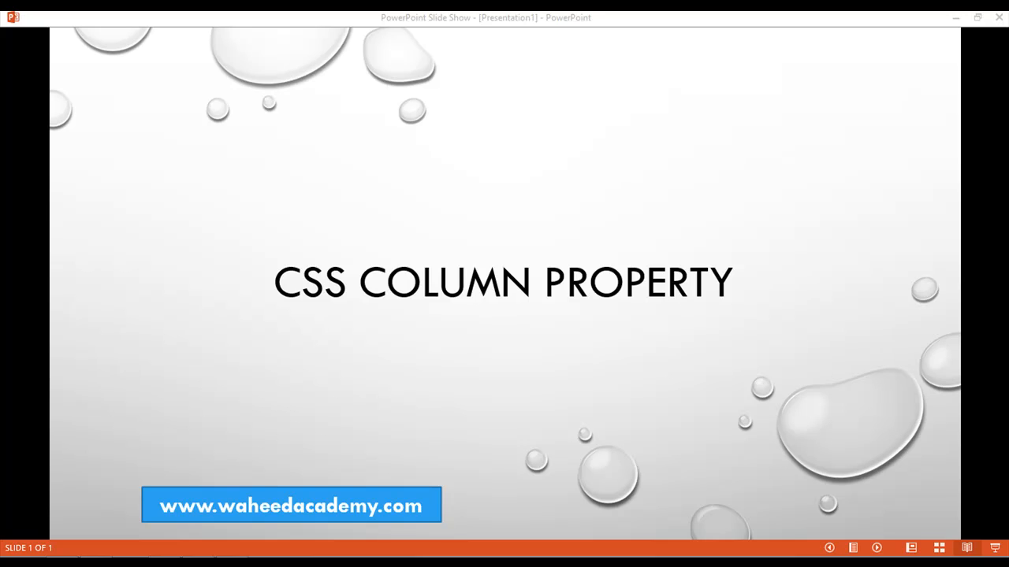
mouse_move(634, 303)
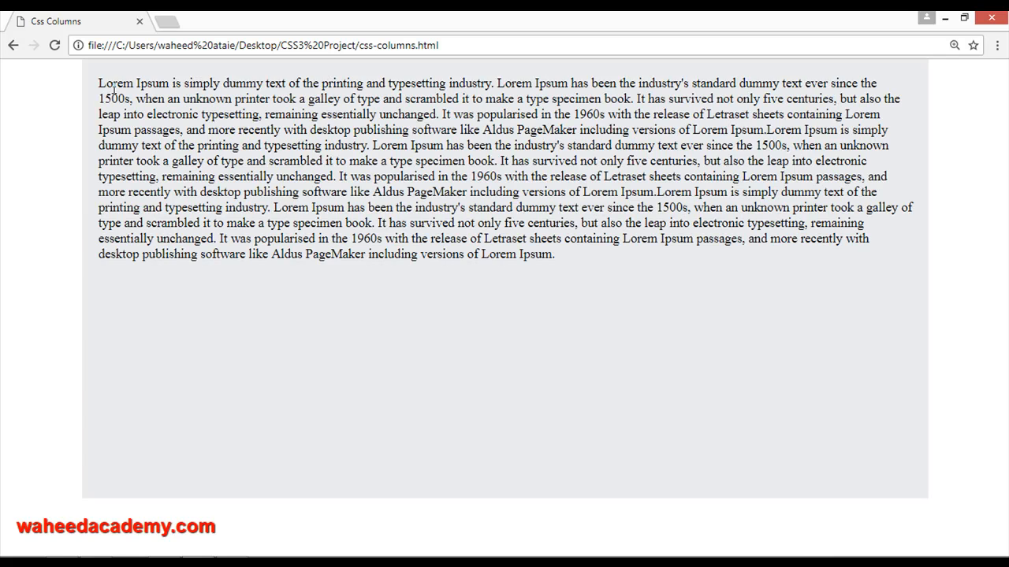
mouse_move(361, 248)
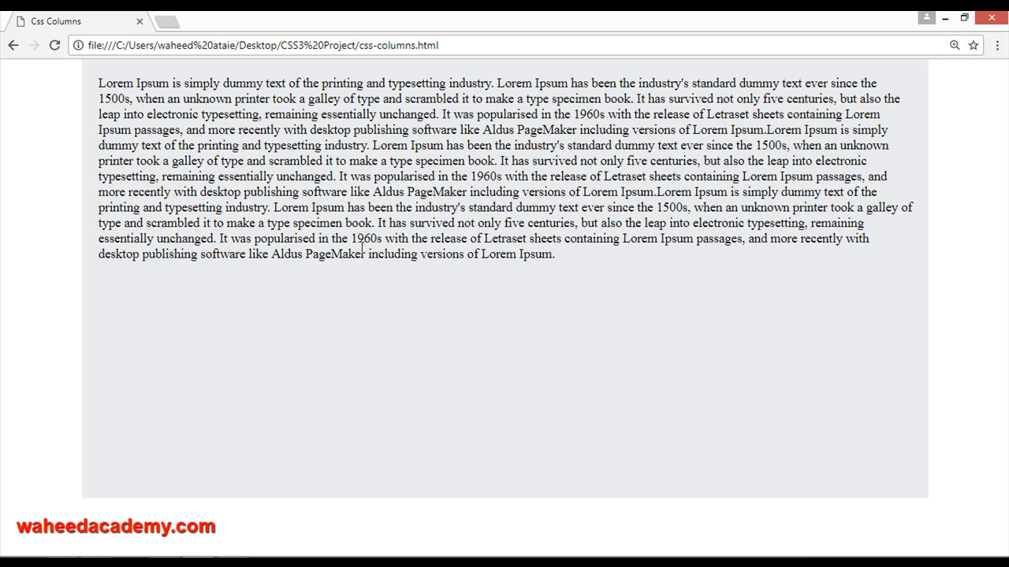
mouse_move(905, 101)
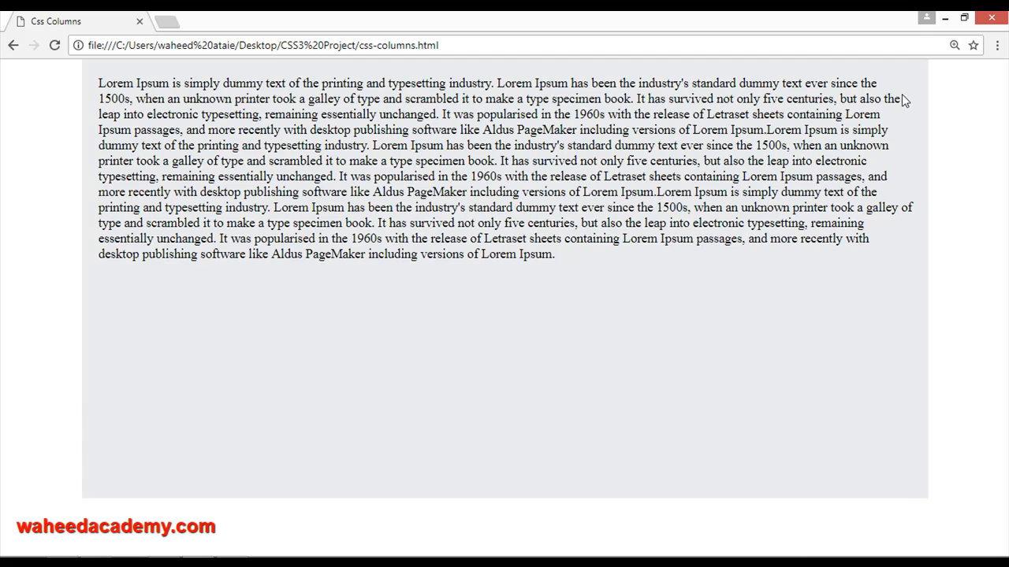
mouse_move(890, 113)
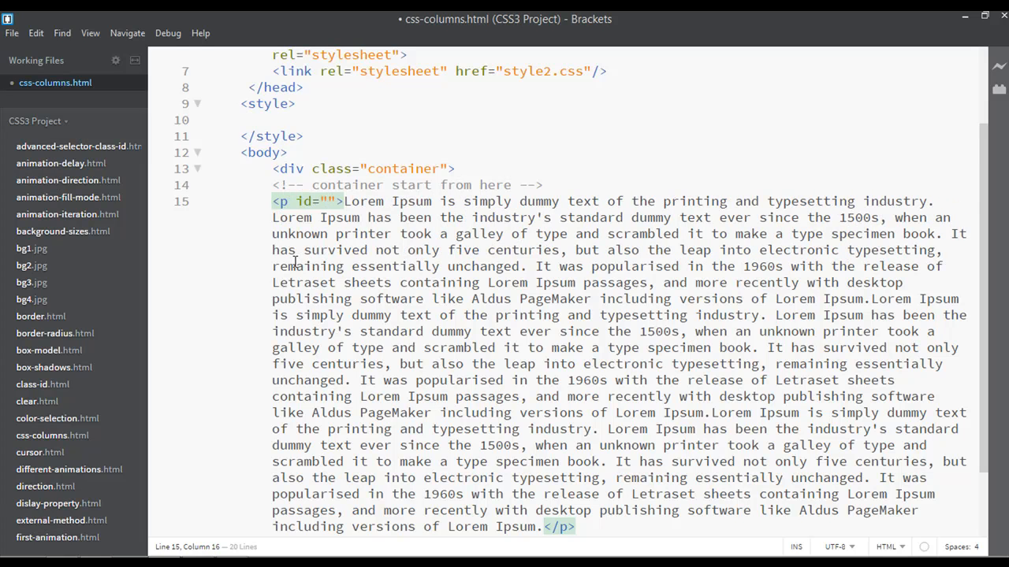
Add id="col" to the paragraph and write #col{ text-align: justify; font-size: 17px; }
type("col")
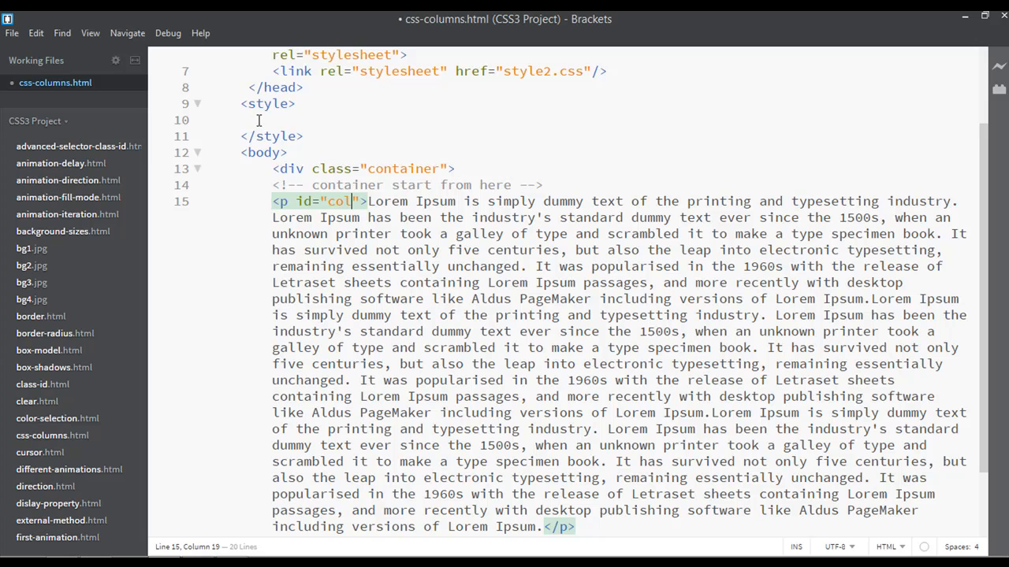
left_click(258, 120)
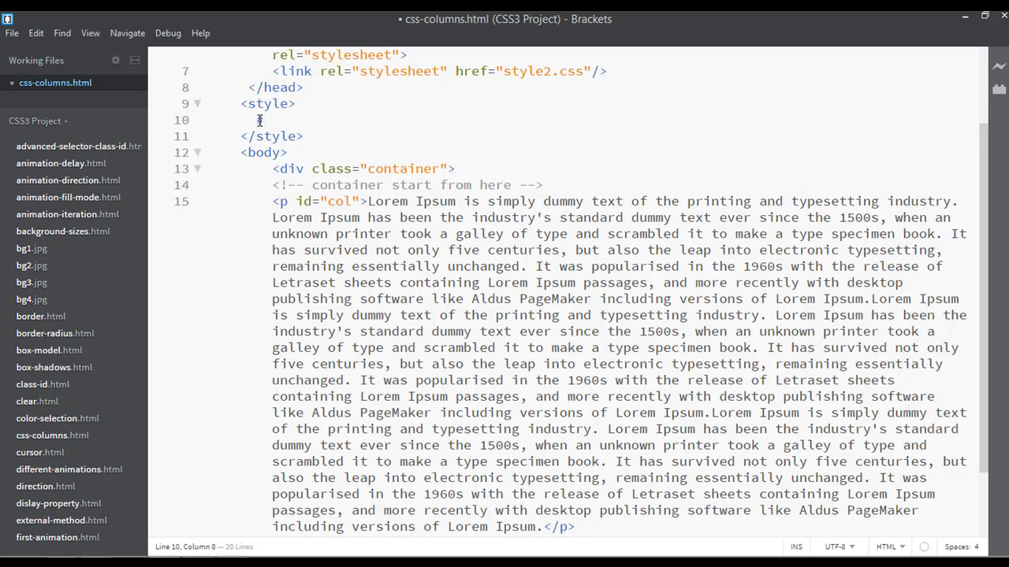
type("col{")
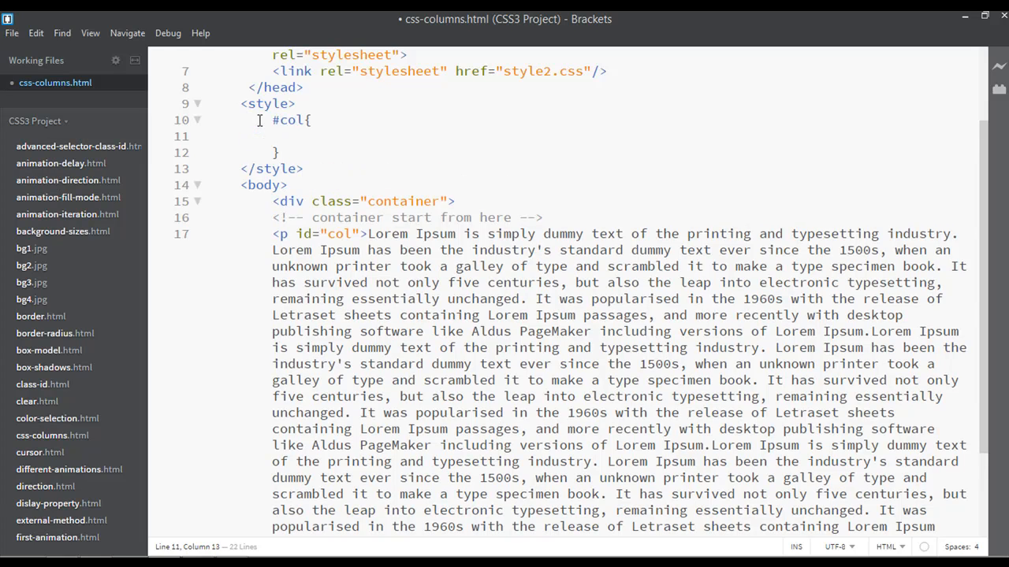
type("text-align:")
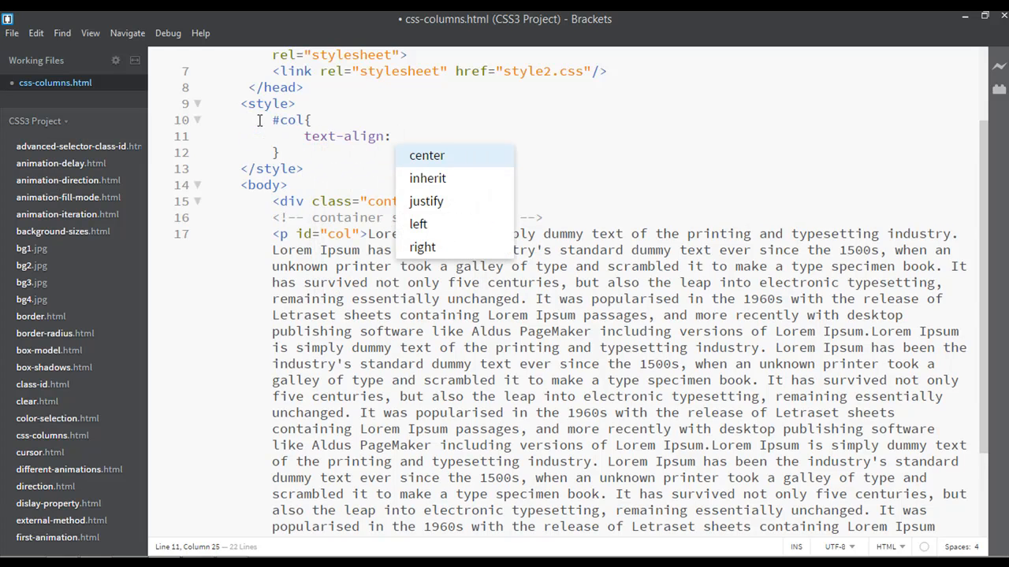
left_click(425, 202)
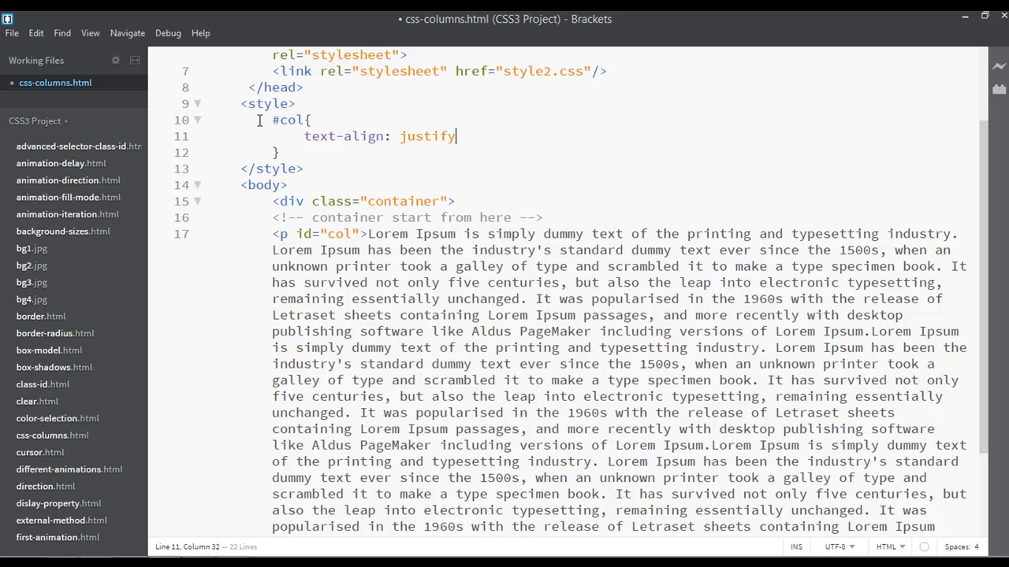
type("; font-size: 1")
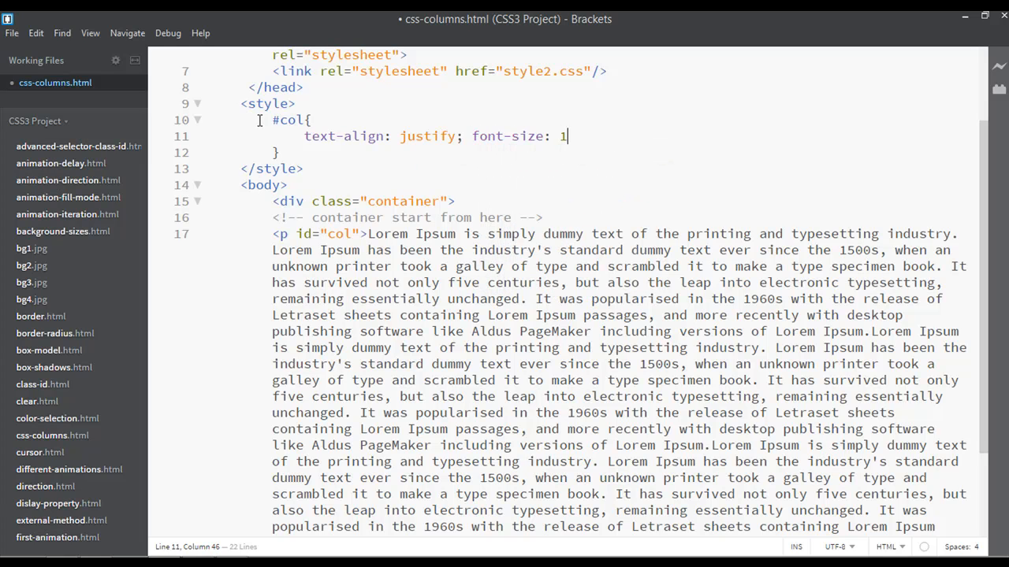
type("7px;")
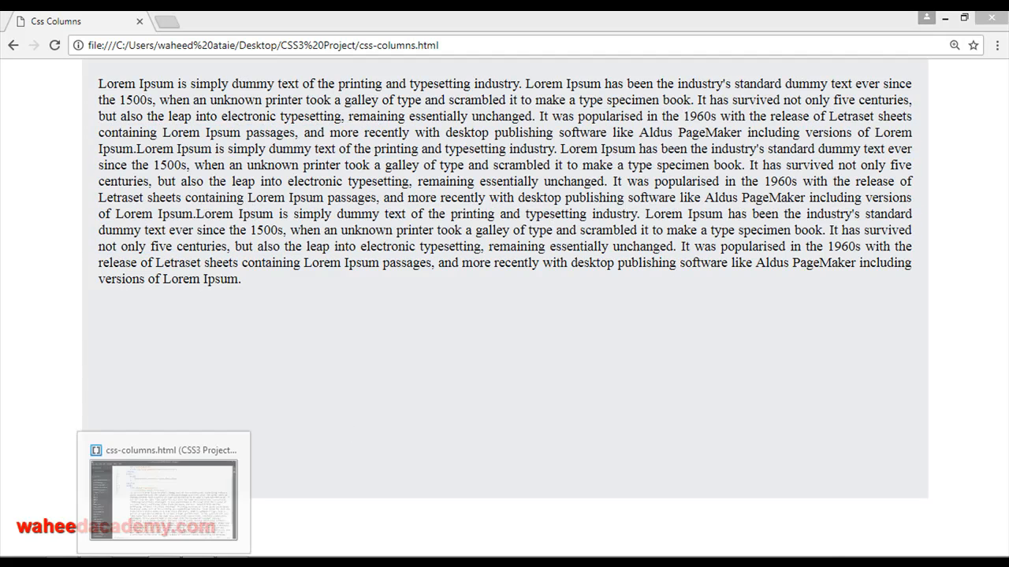
Add column-count: 2; to the #col rule, correcting two mistyped values first
left_click(161, 491)
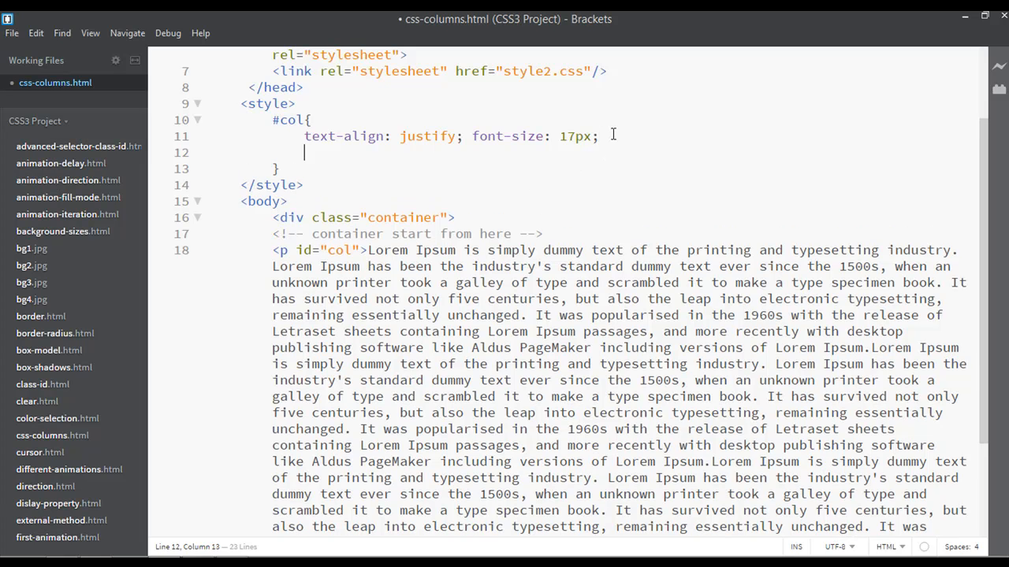
type("column-c")
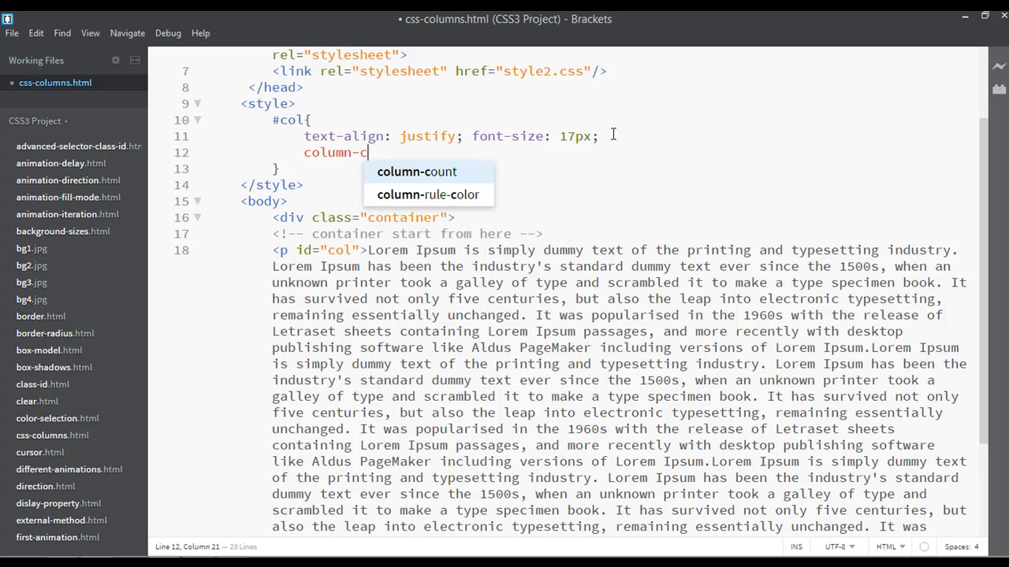
left_click(416, 172)
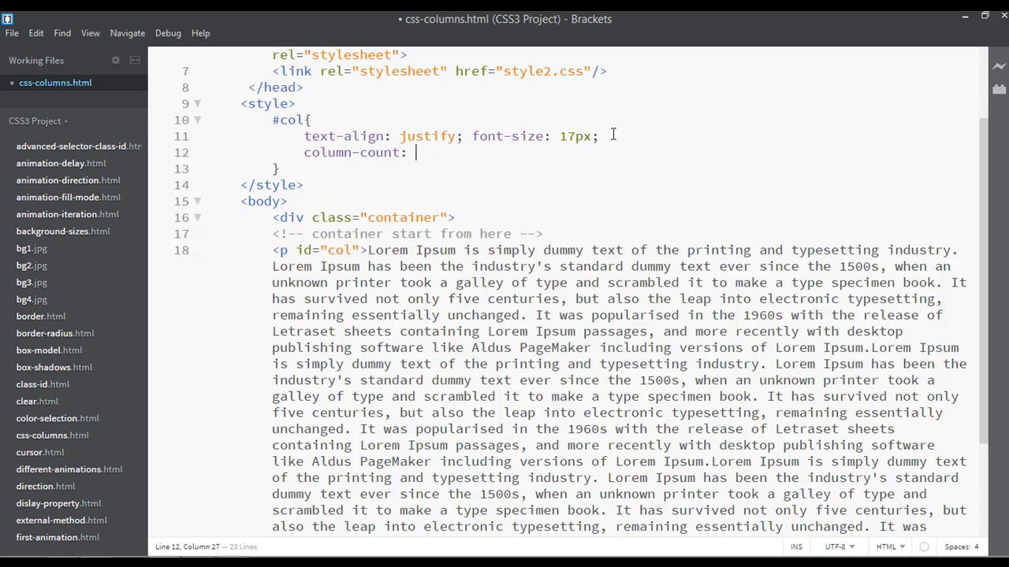
type("1")
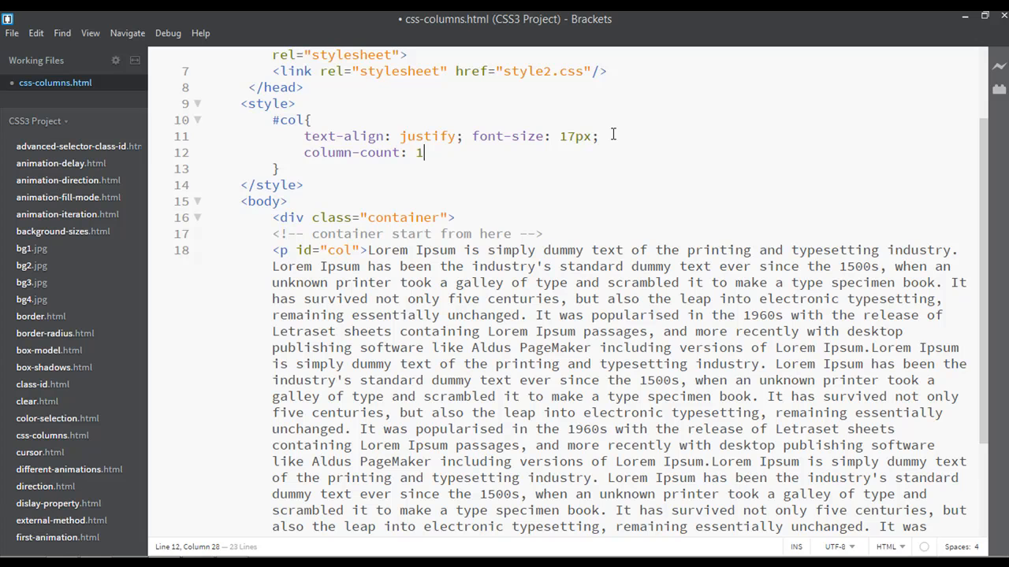
key("Backspace")
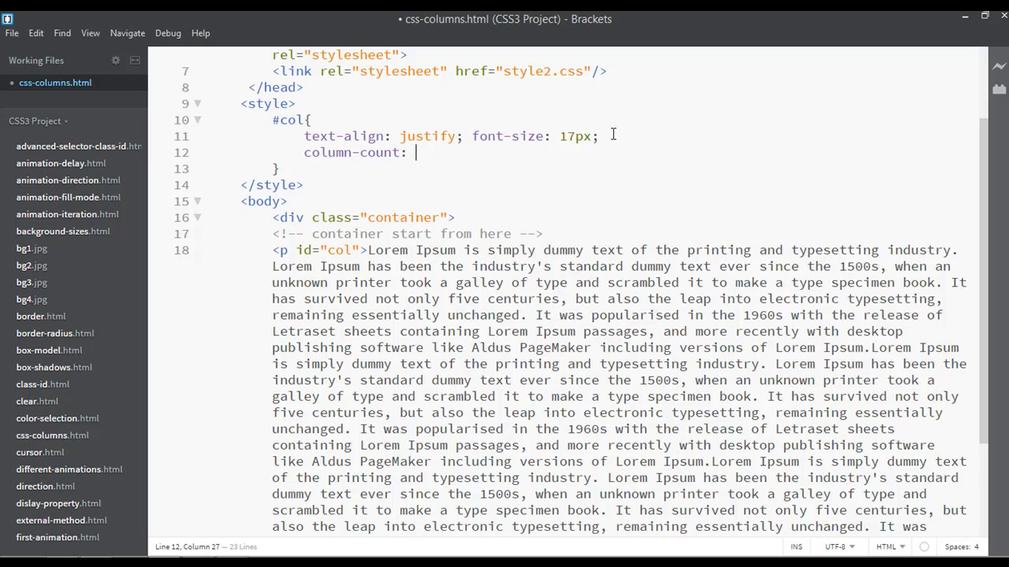
type("8")
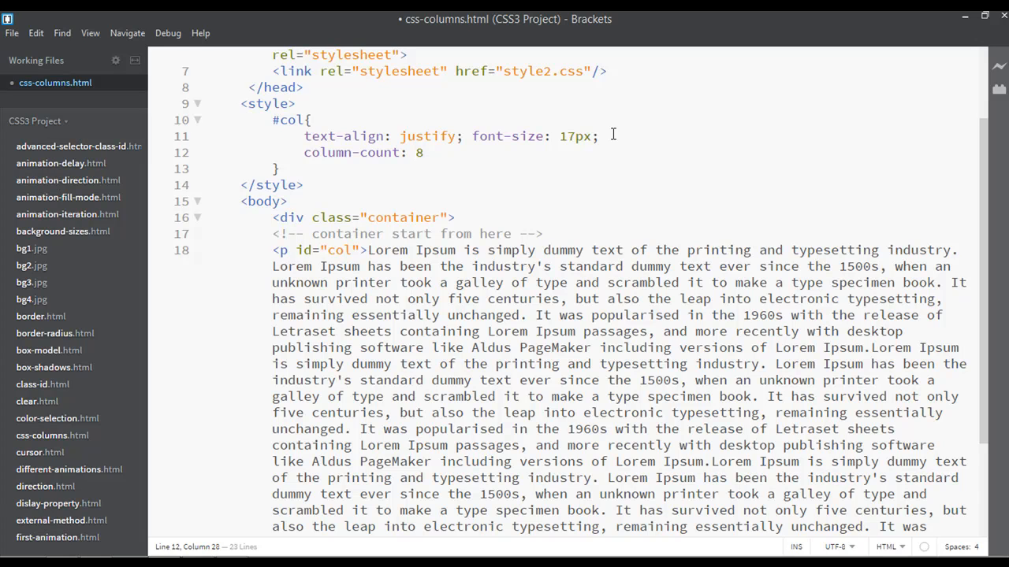
key("Backspace")
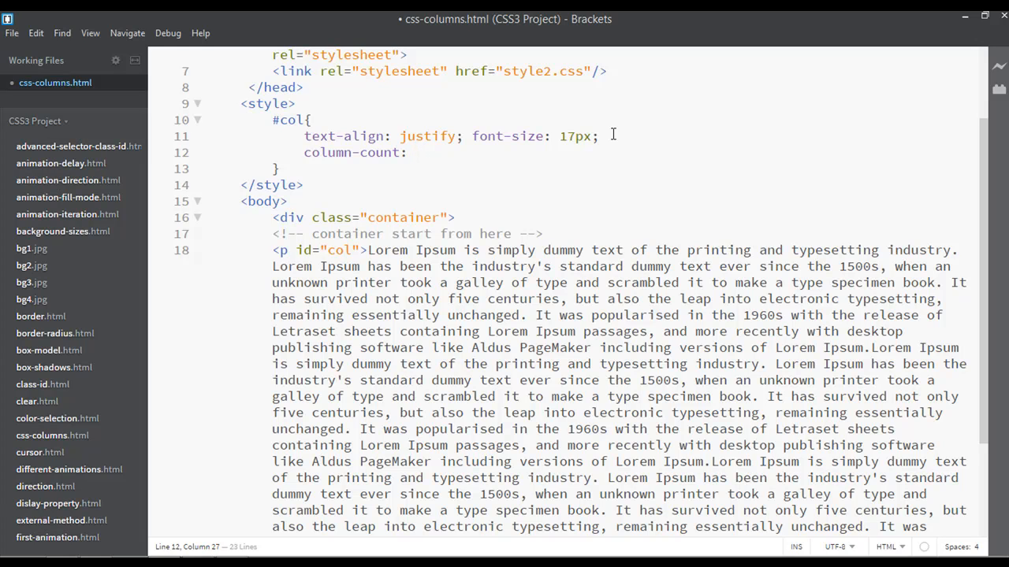
type("2;")
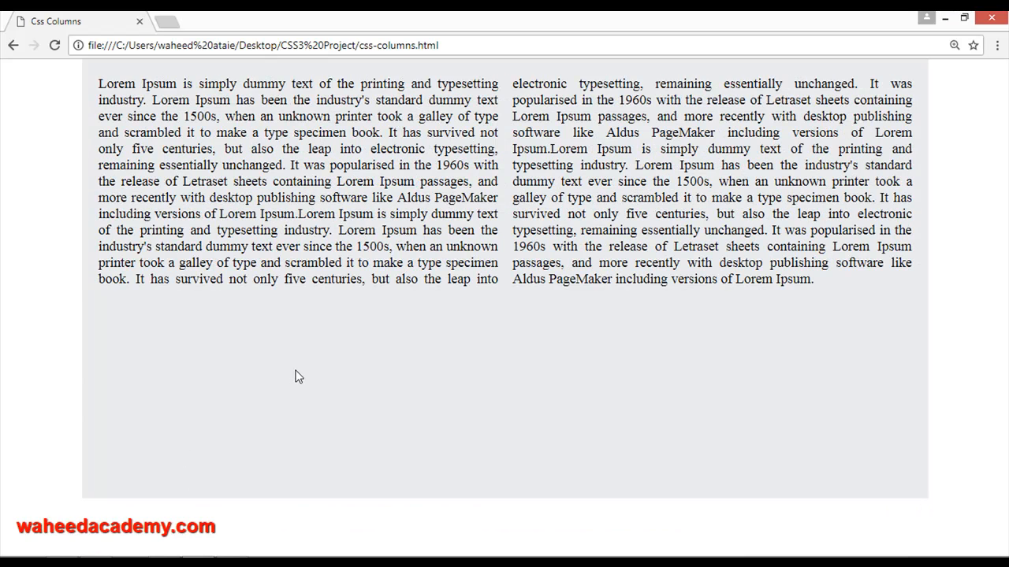
Change column-count to 4 and highlight a phrase in the fourth rendered column
left_click_drag(151, 100, 201, 181)
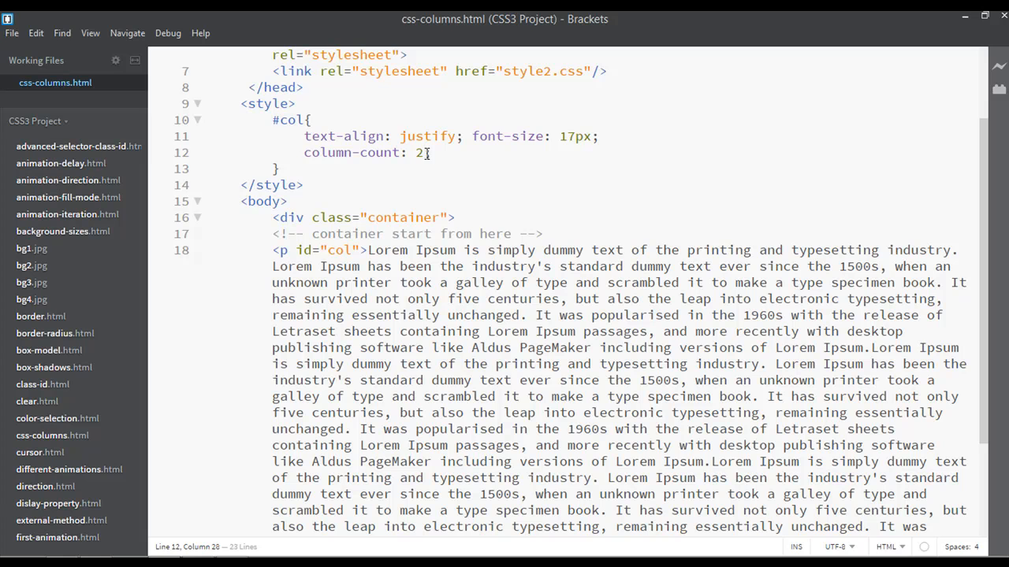
type("4")
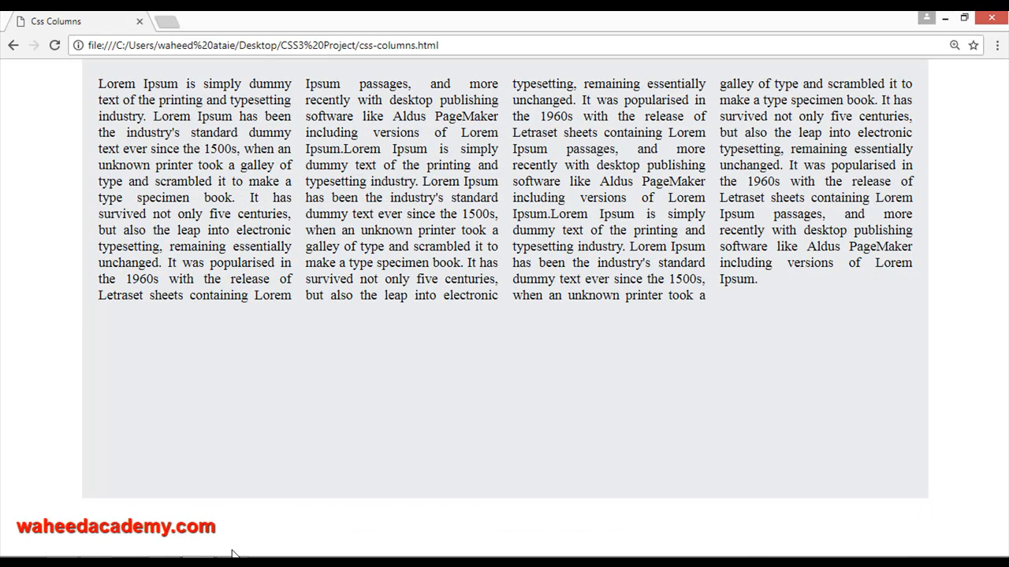
left_click_drag(384, 148, 402, 182)
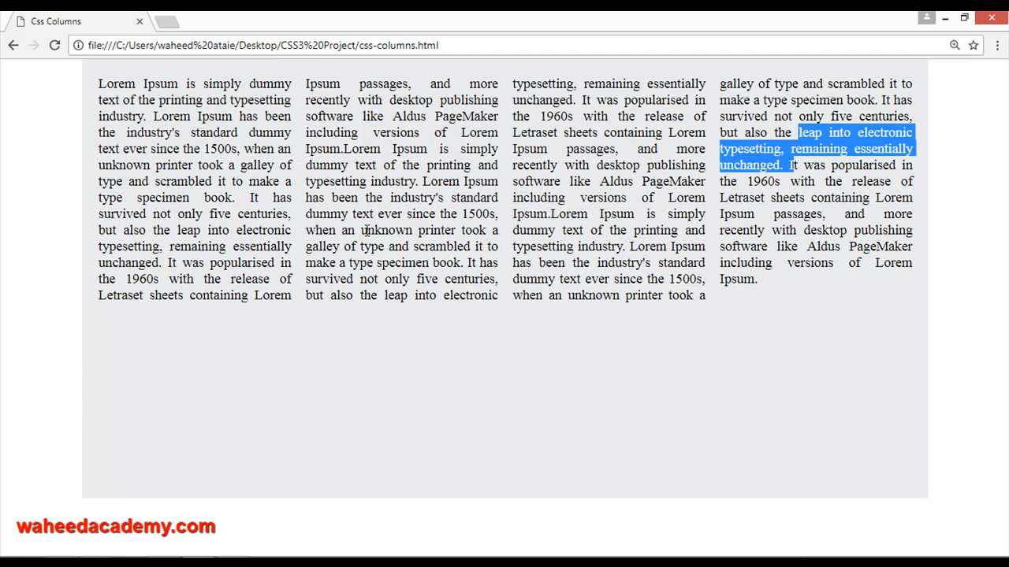
mouse_move(506, 132)
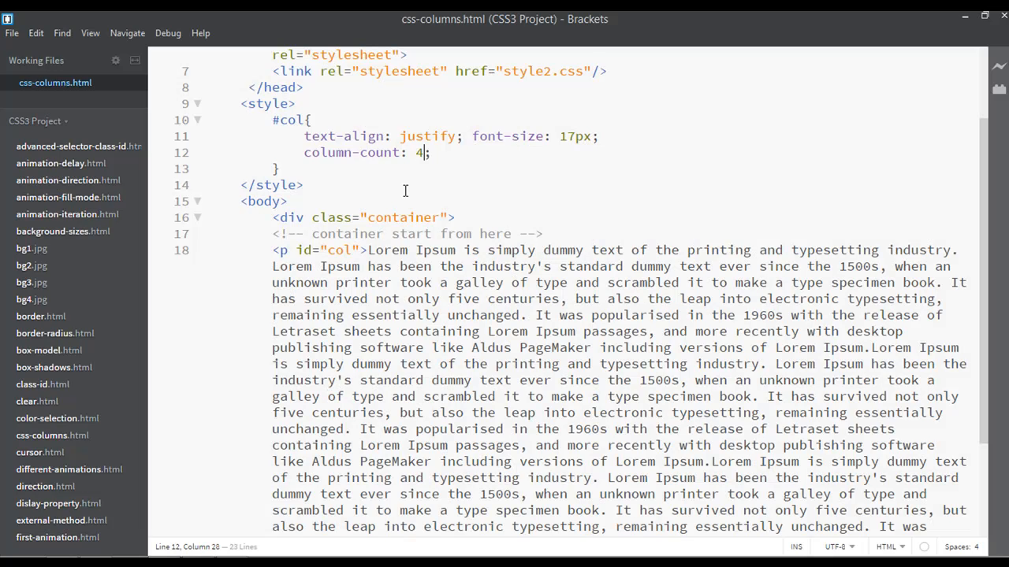
Add a column-rule line to #col, first written as 3px solid red
key("Return")
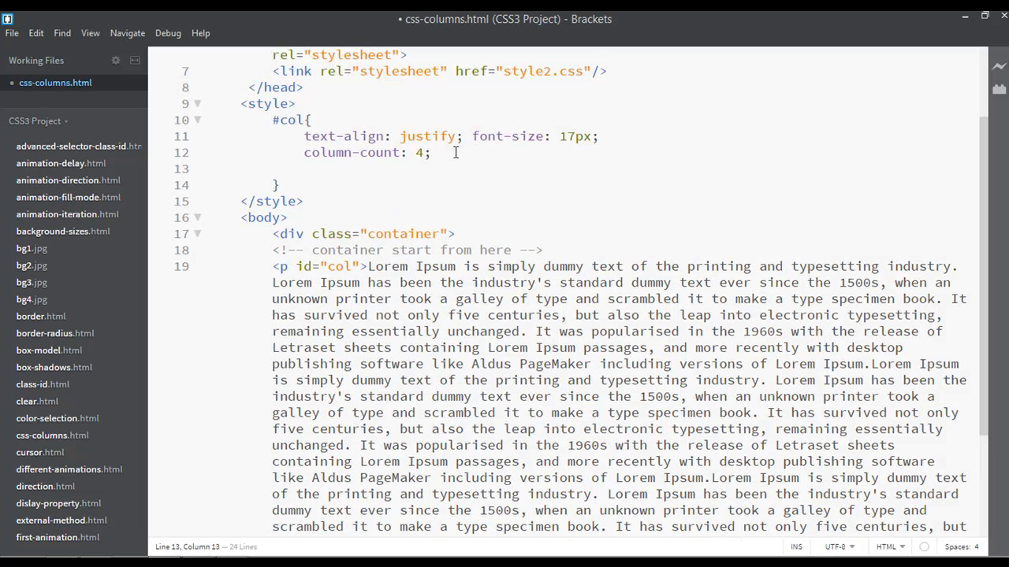
type("column-rule:")
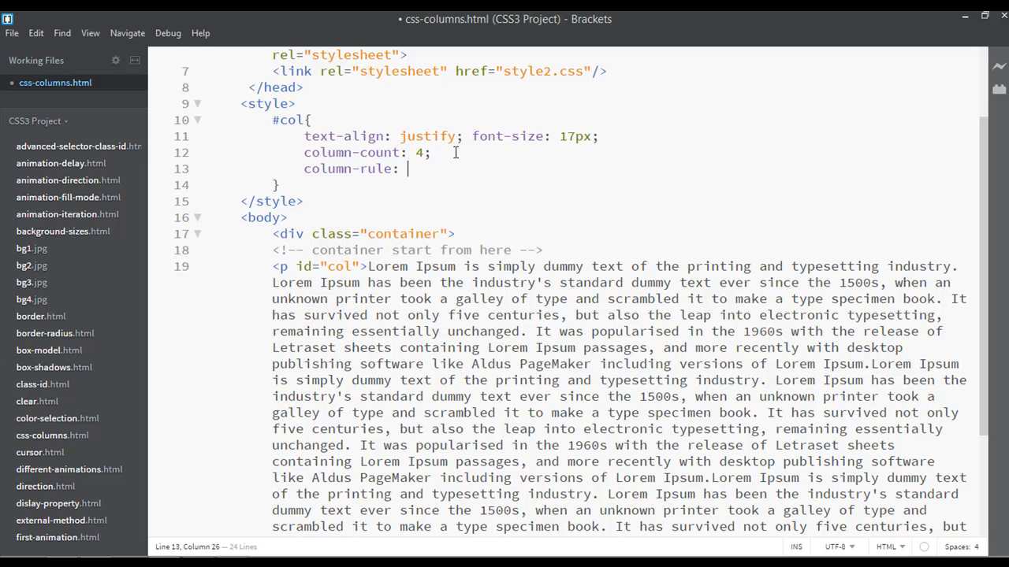
type("3")
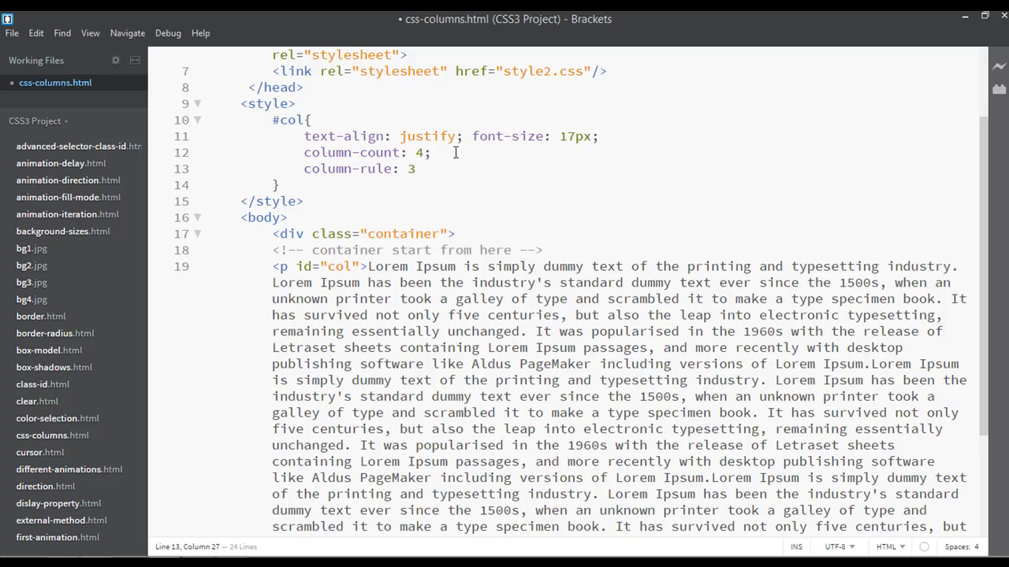
type("px solid")
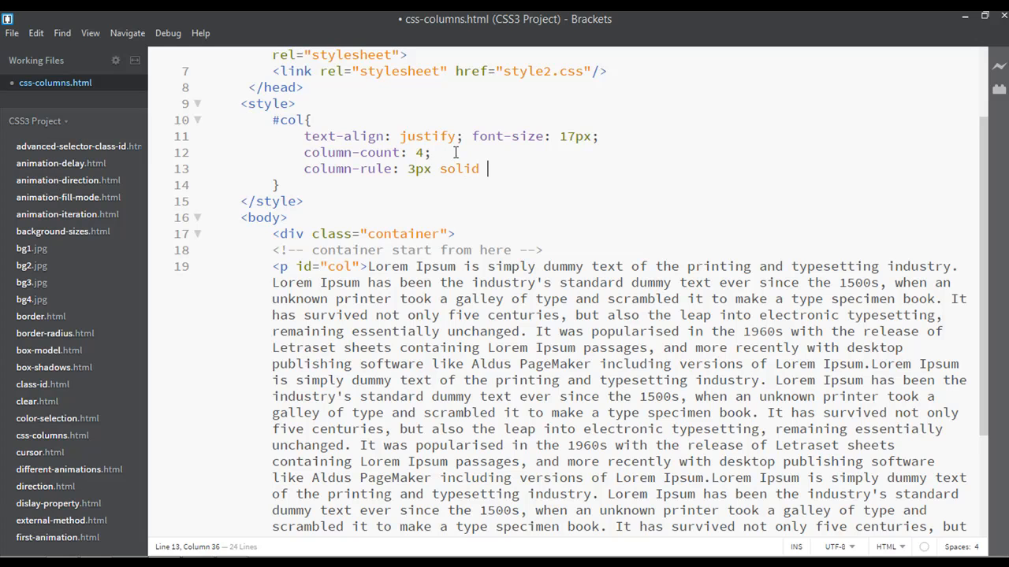
type("red;")
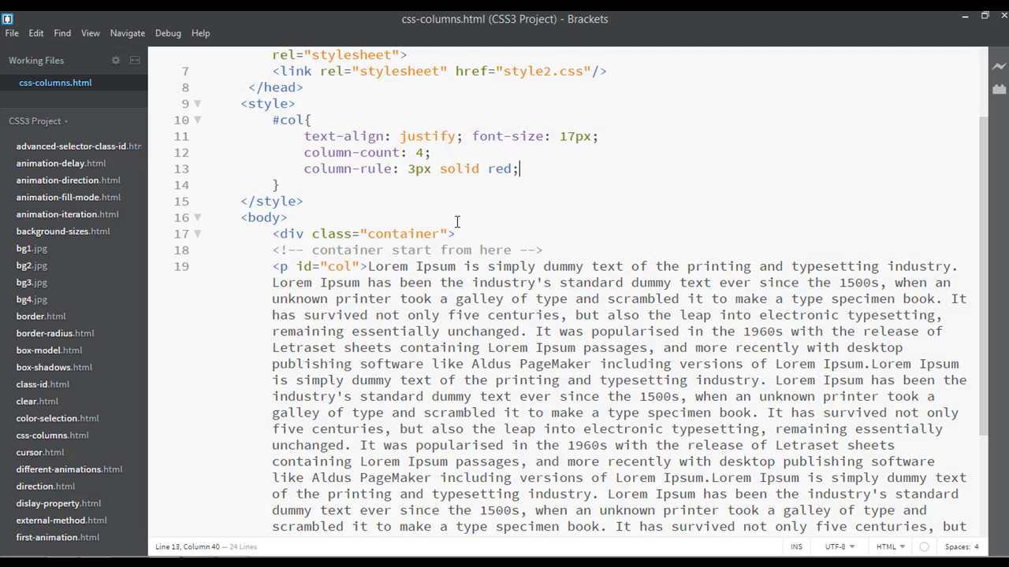
Edit the column rule to 4px double blue
left_click(416, 169)
type("4")
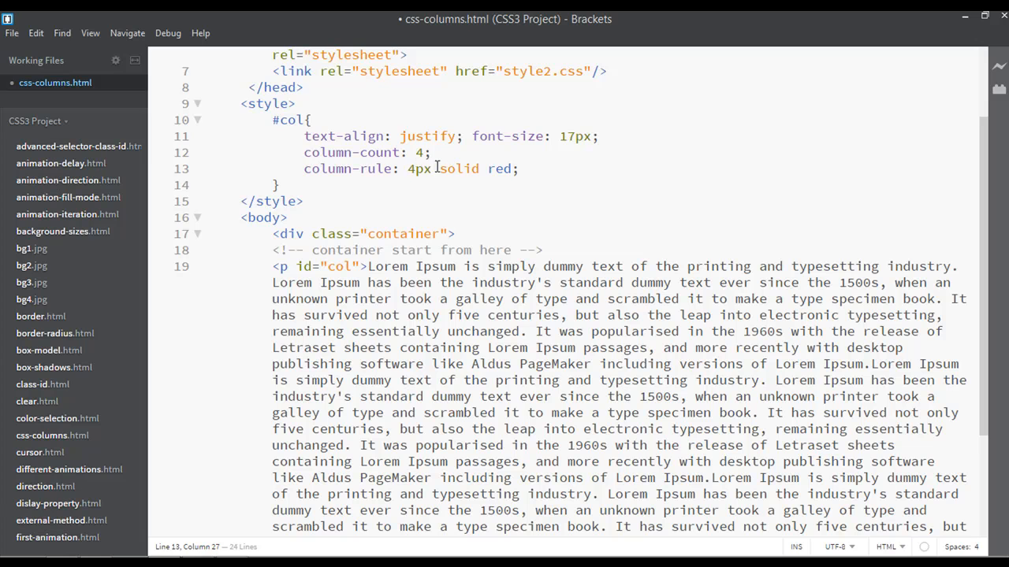
double_click(457, 169)
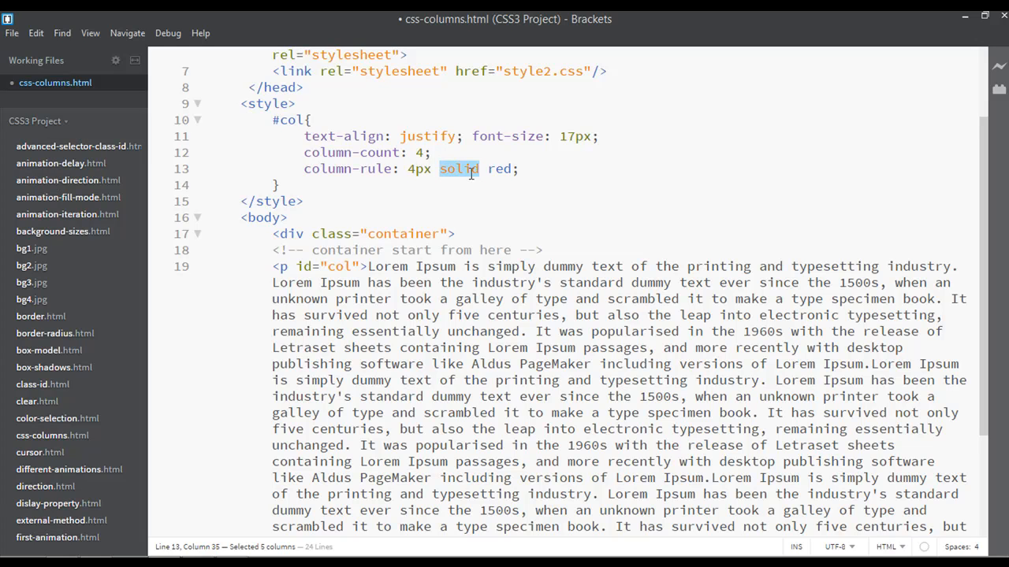
type("double")
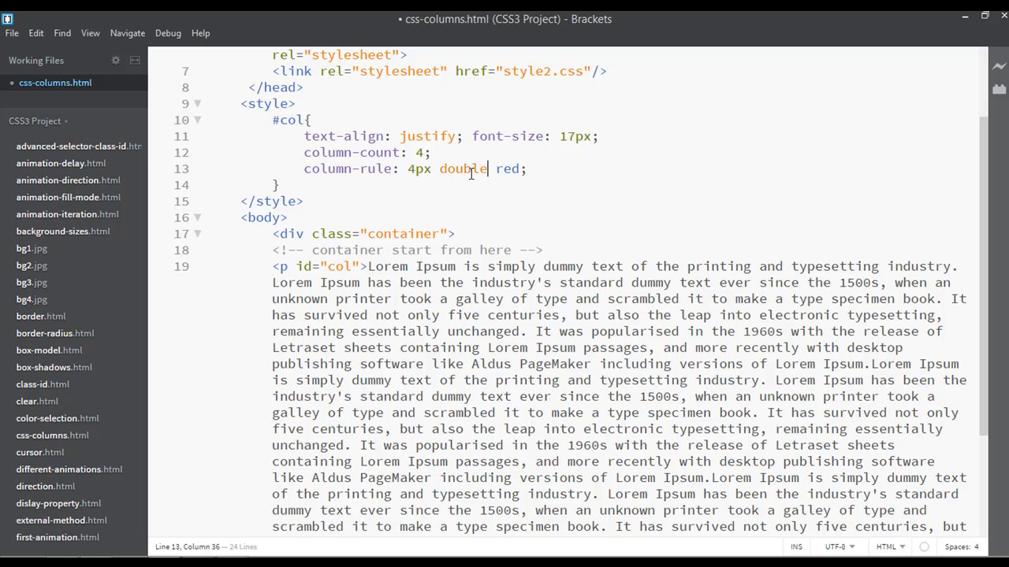
double_click(508, 169)
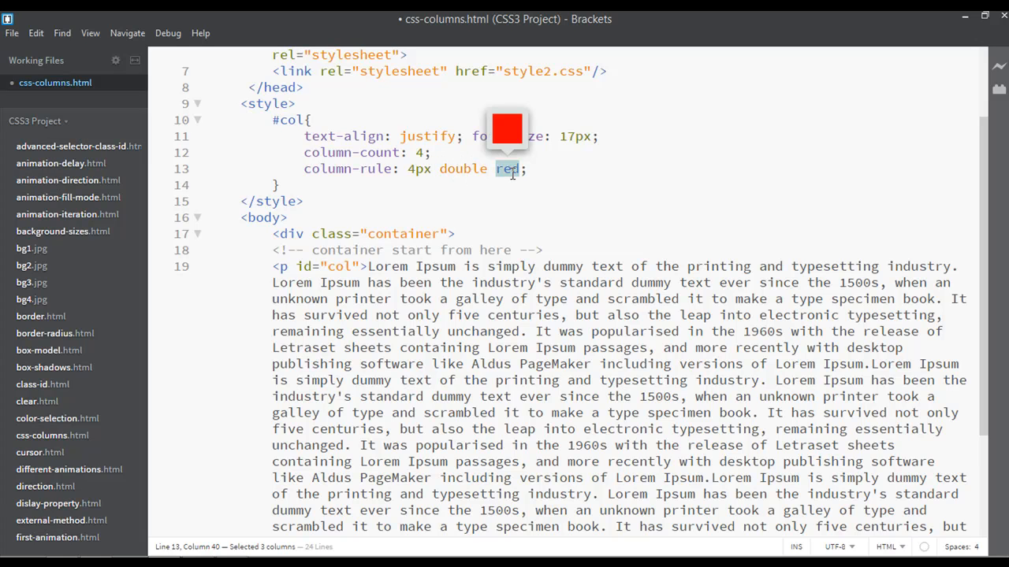
type("blue")
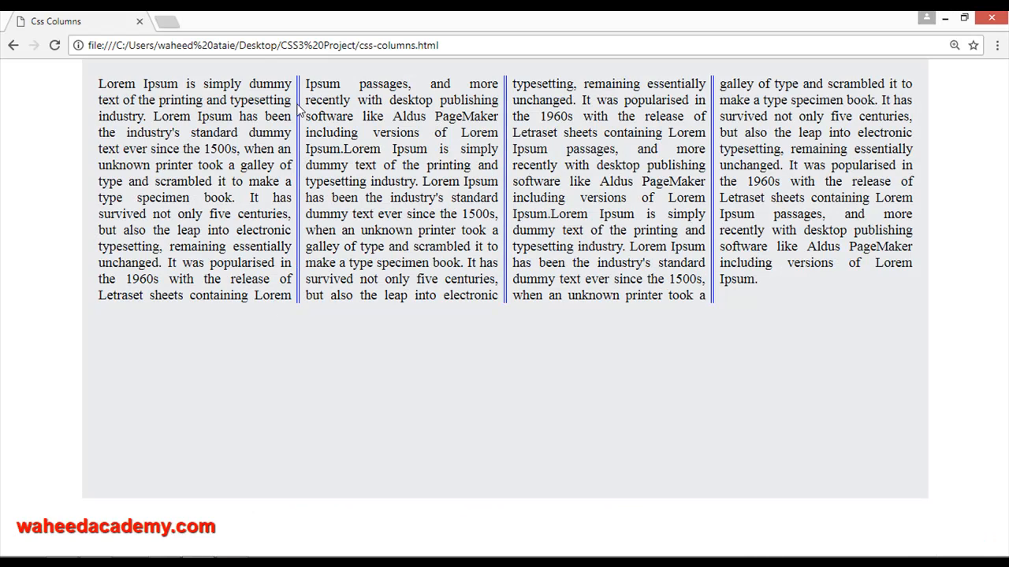
mouse_move(511, 172)
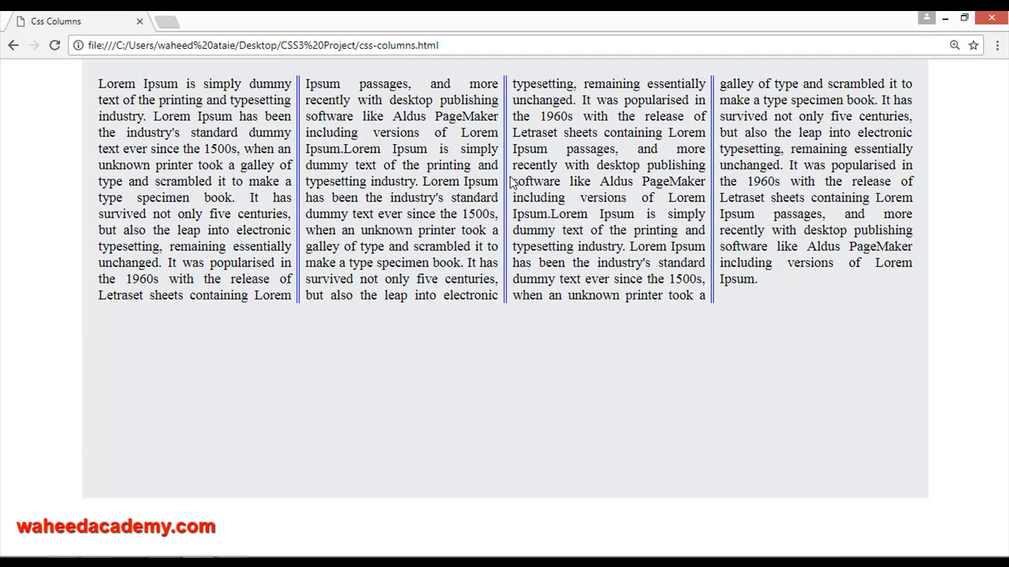
mouse_move(734, 170)
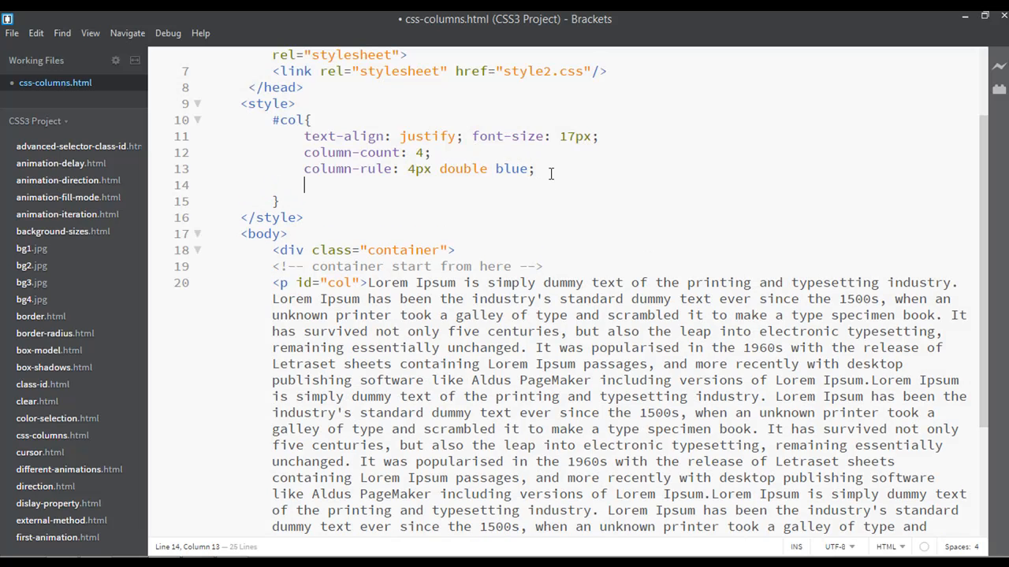
Add column-gap: 30px; to #col, then change the gap to 25px
type("column-gap:         }")
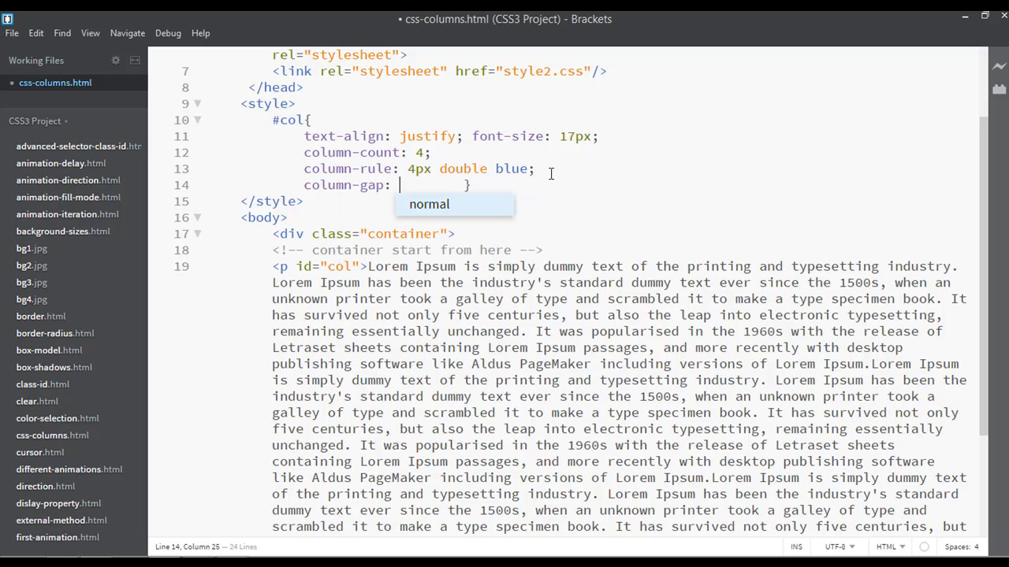
type("30")
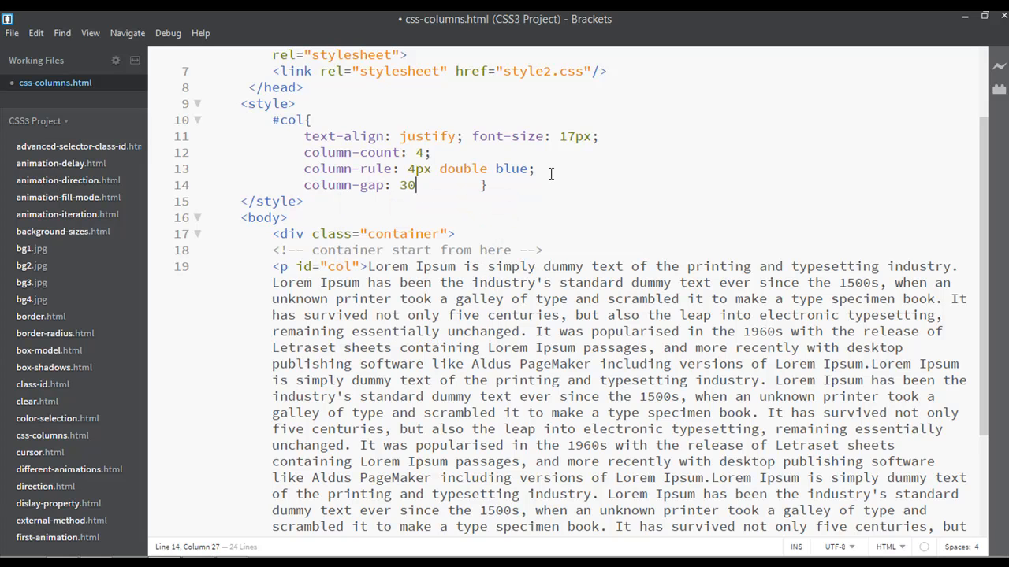
type("px;")
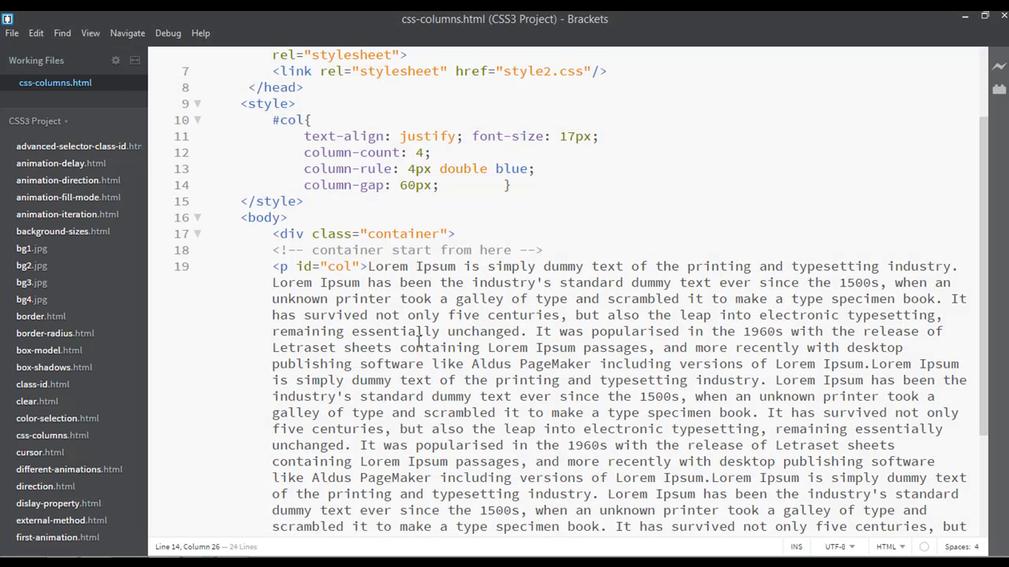
key("Backspace")
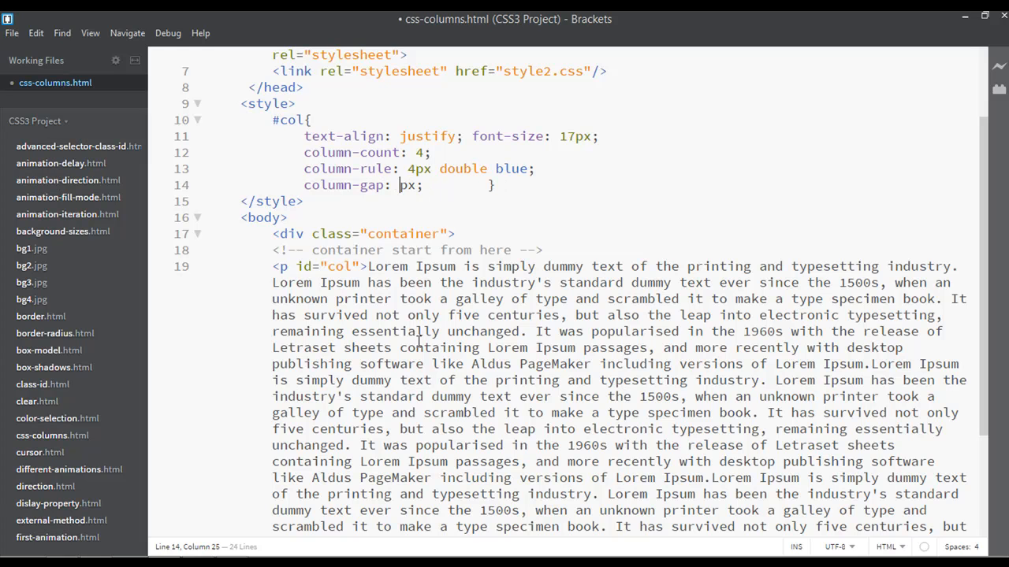
type("25")
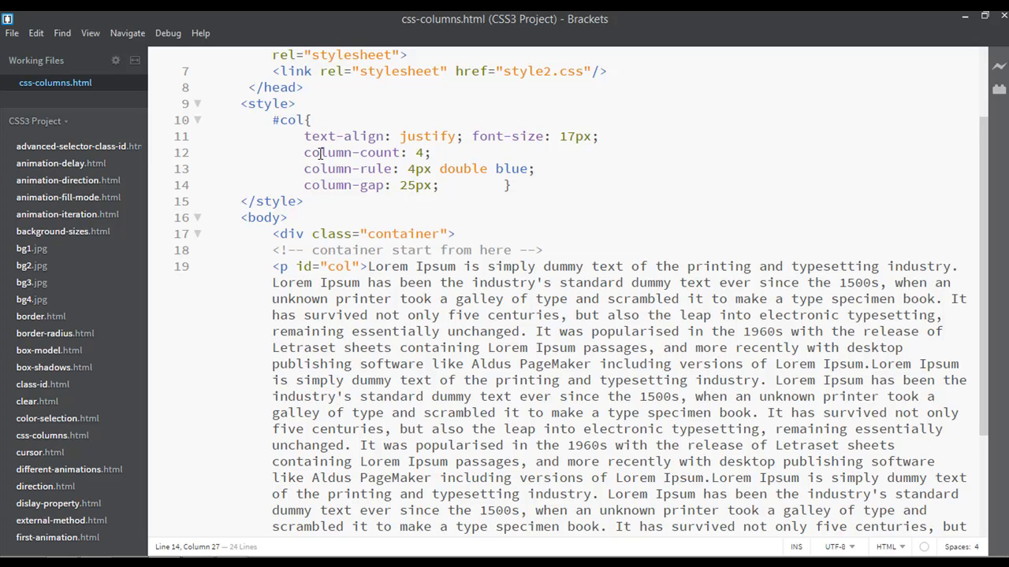
double_click(354, 151)
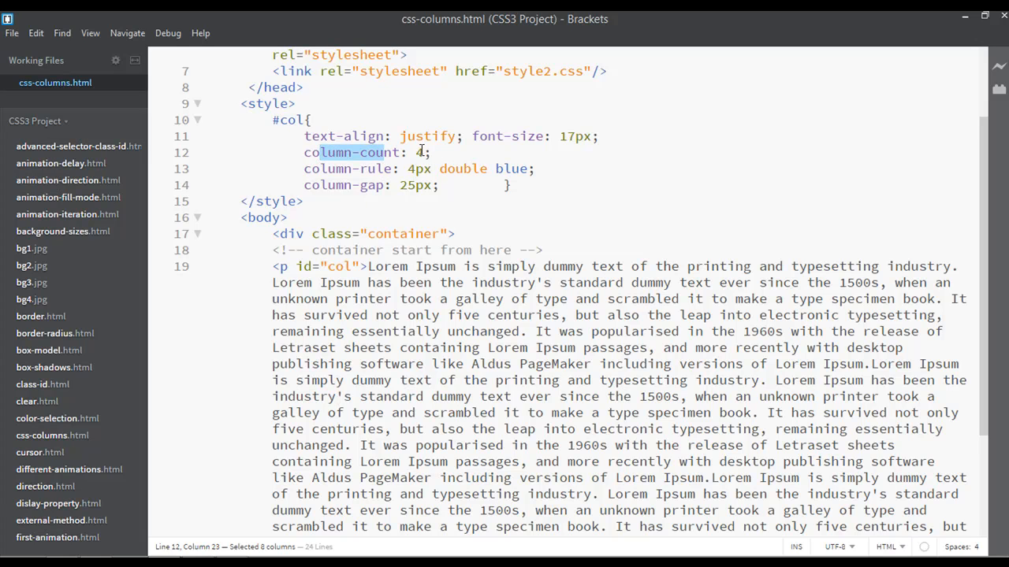